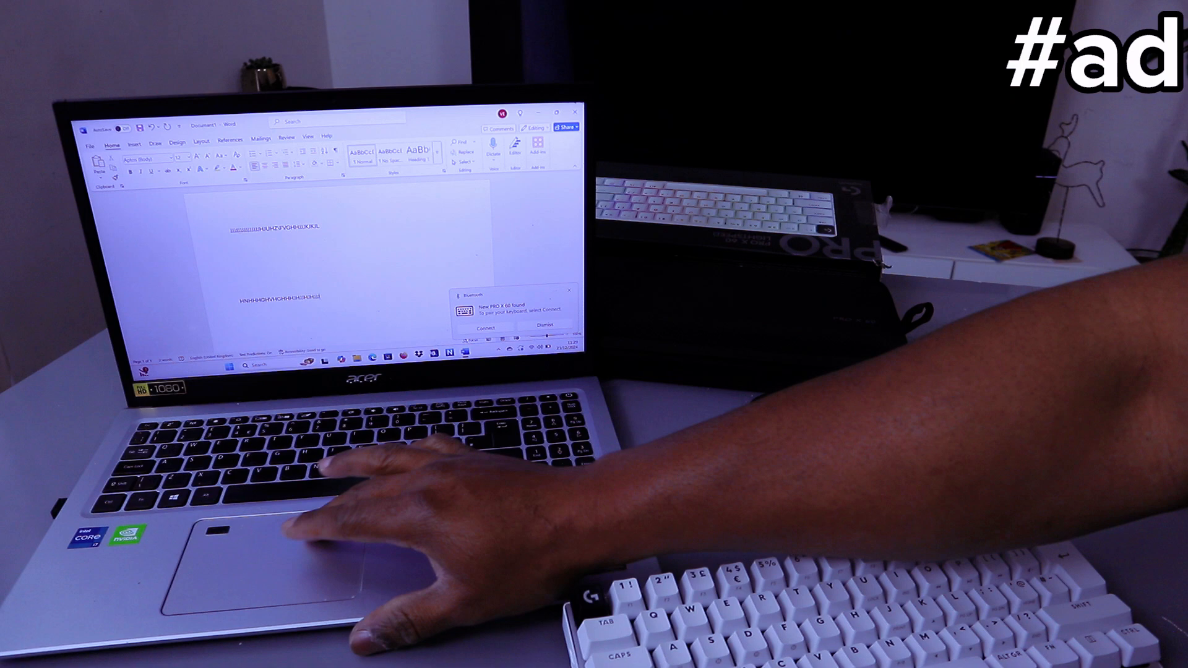
# - Connect to the newly found PRO X 60 keyboard so the pairing PIN appears
pyautogui.click(479, 327)
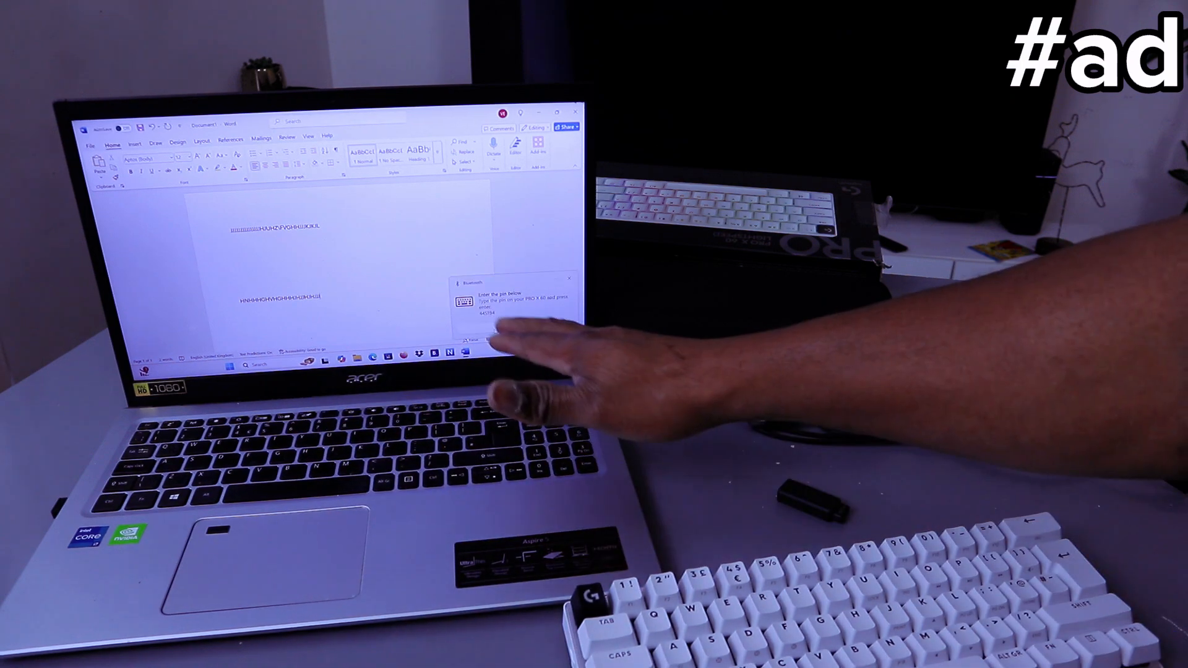